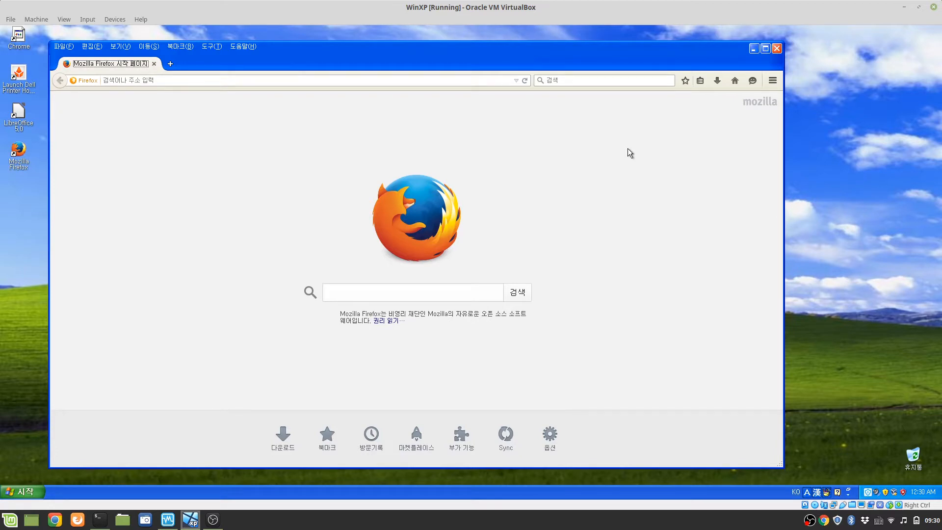
mouse_move(357, 67)
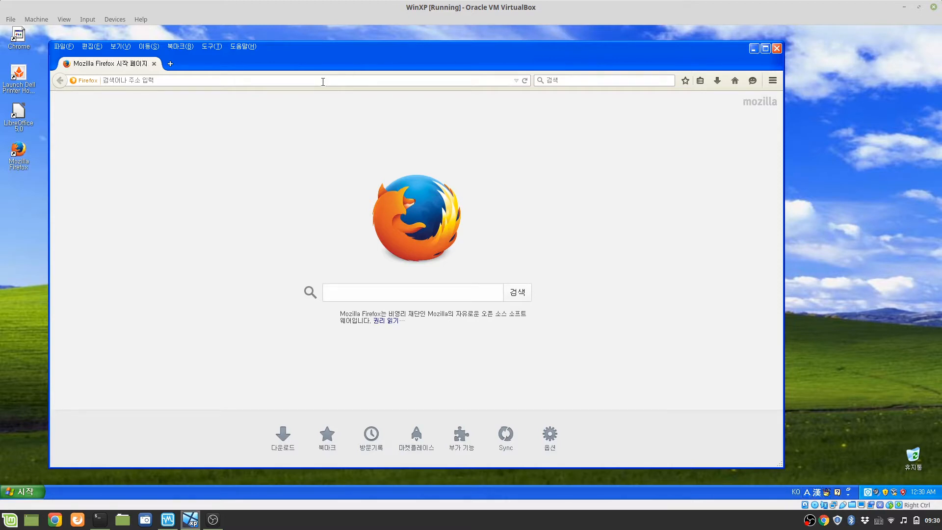
Enter pine.nmrfam.wisc.edu/download_packages.html in the Firefox address bar.
type("pine,nmrfam,wisc,edu/download_packag")
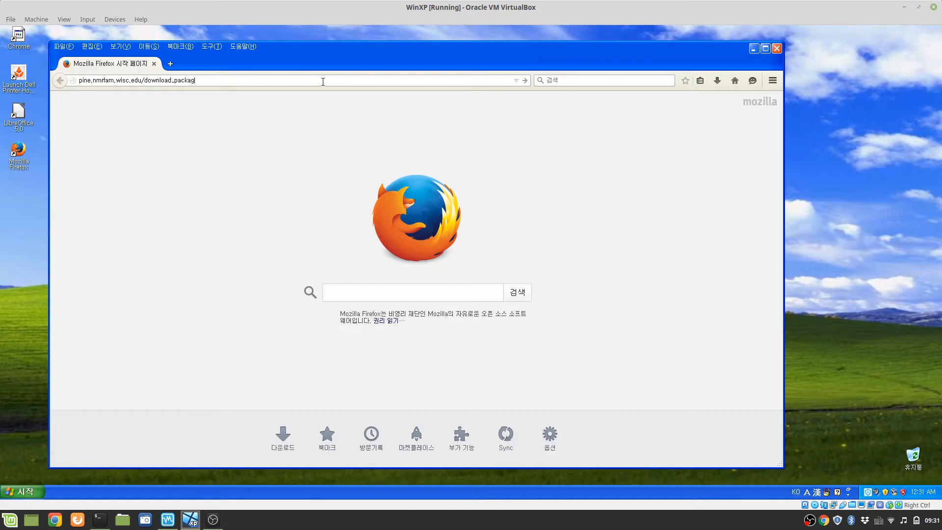
type("es.html")
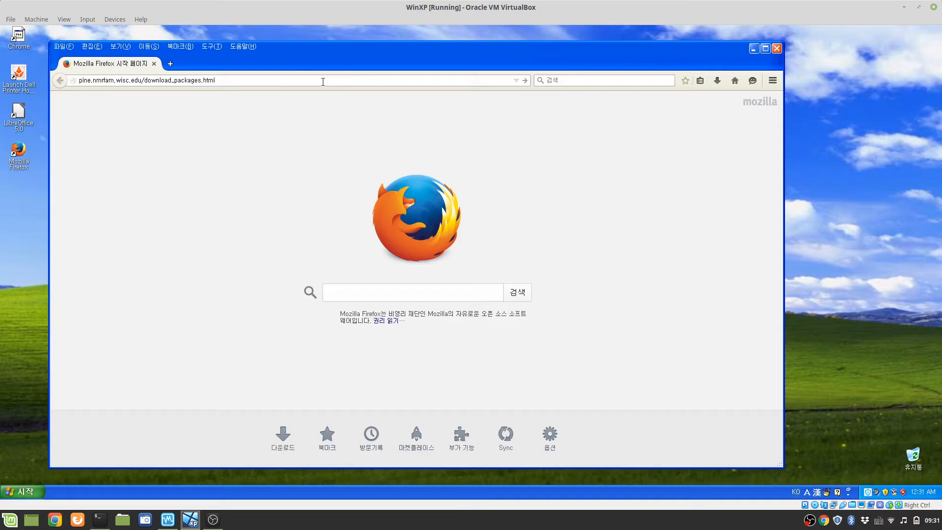
left_click(216, 80)
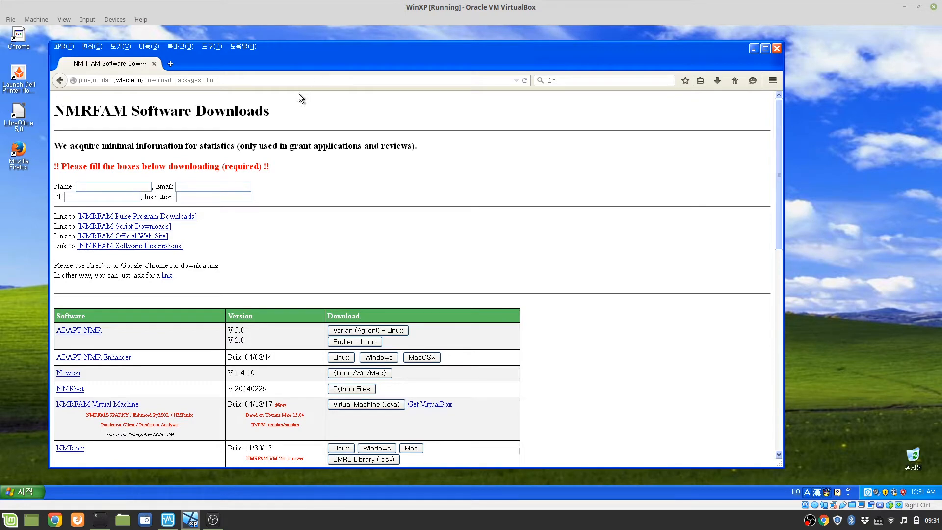
left_click(112, 187)
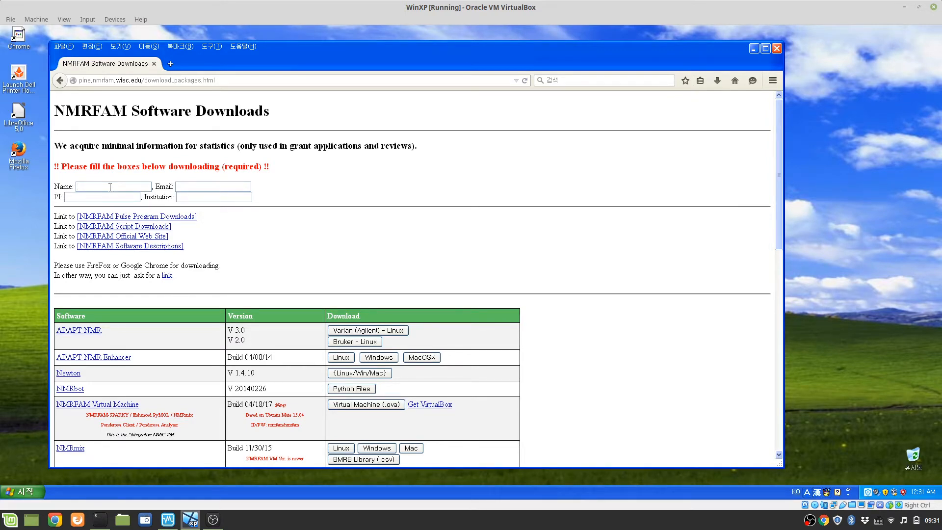
type("Woonghee")
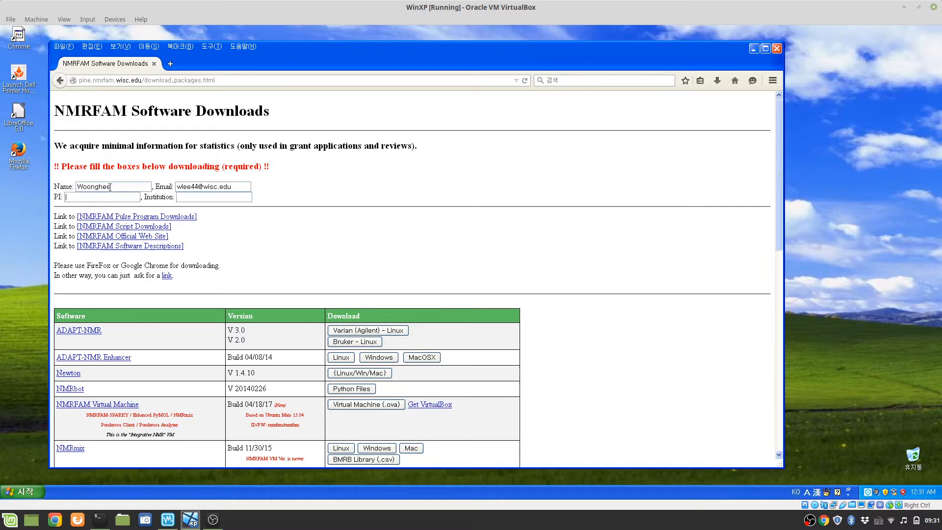
type("Woonghee")
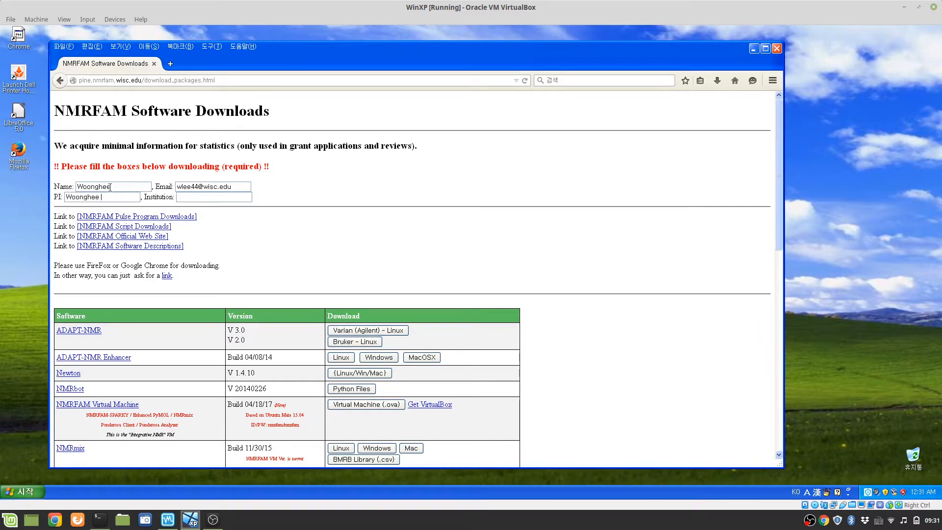
type("Lee")
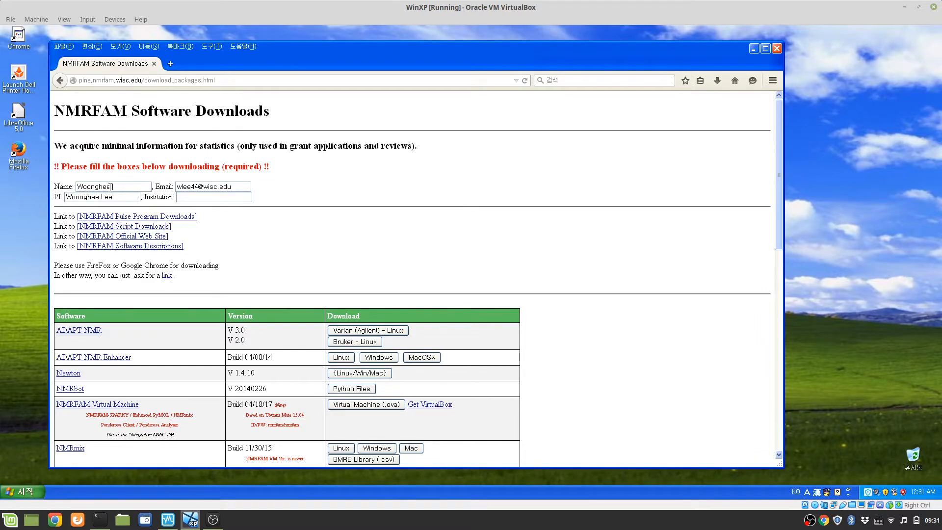
type("Lee")
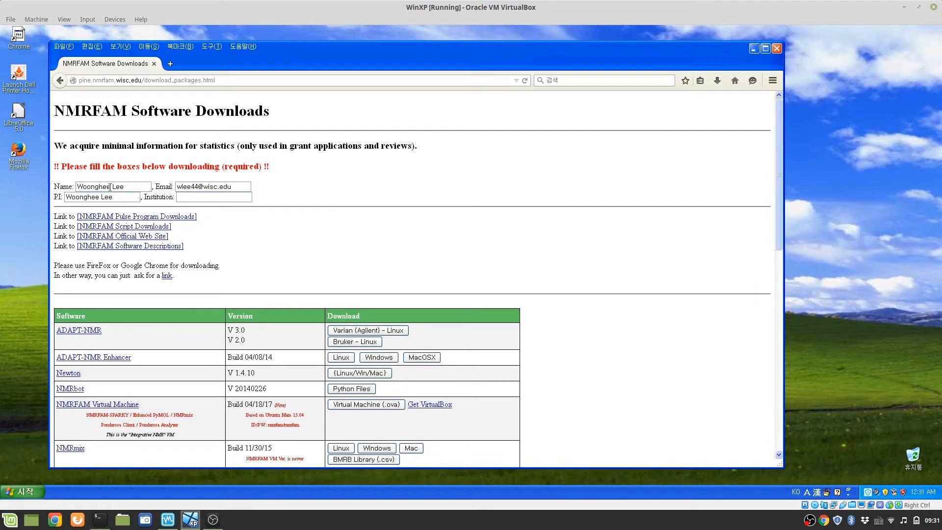
Enter NMRFAM as the institution.
left_click(213, 197)
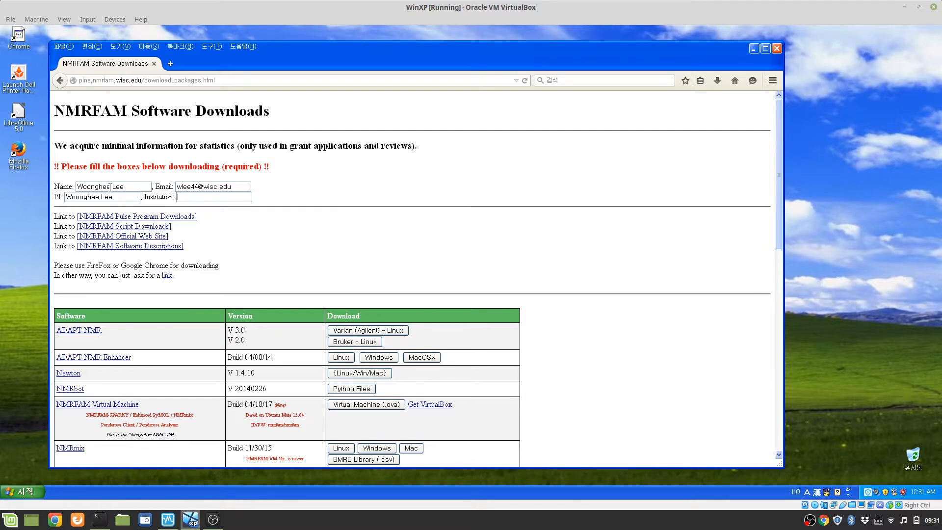
type("NMRFAM")
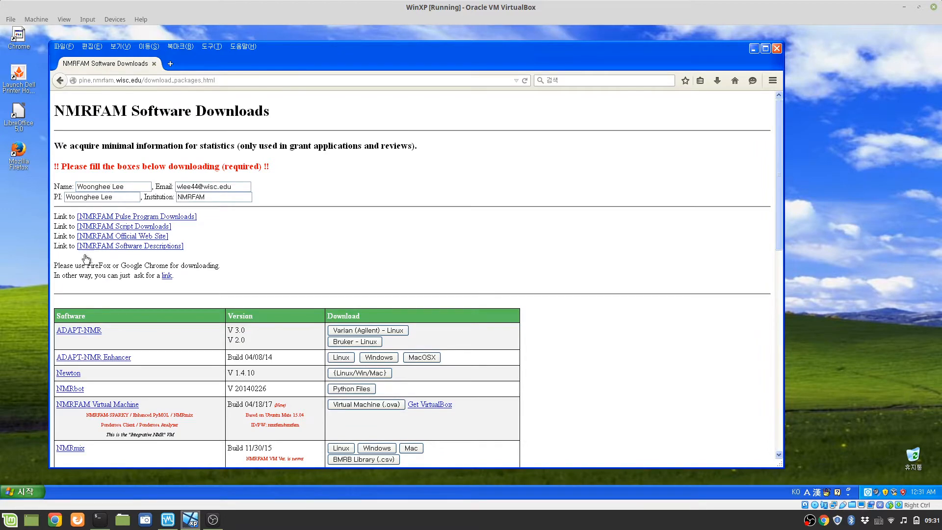
Request the Windows download from the NMRFAM-SPARKY row of the software table.
scroll("down", 3)
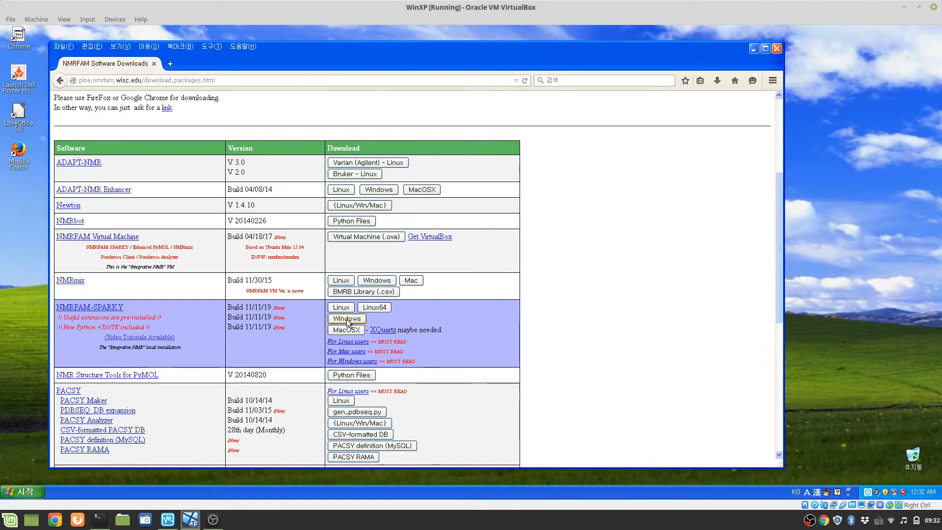
mouse_move(374, 307)
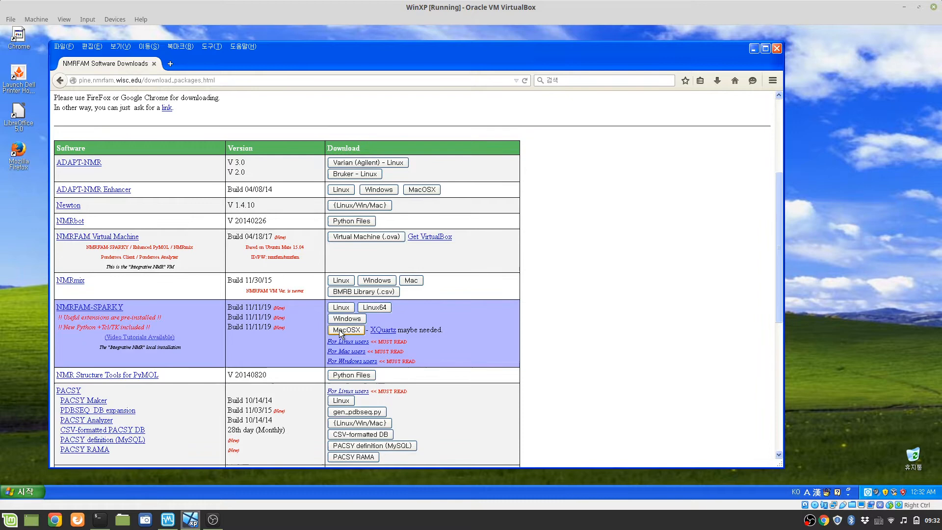
mouse_move(317, 325)
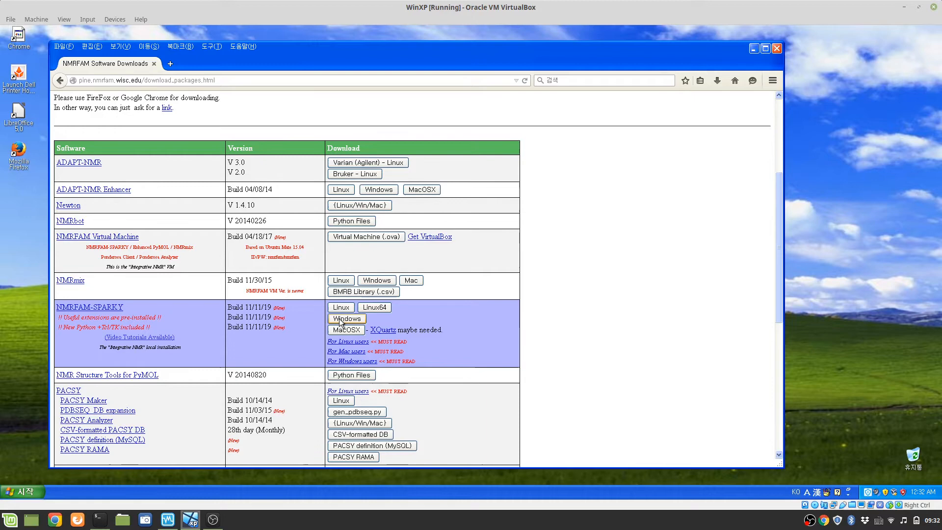
left_click(346, 317)
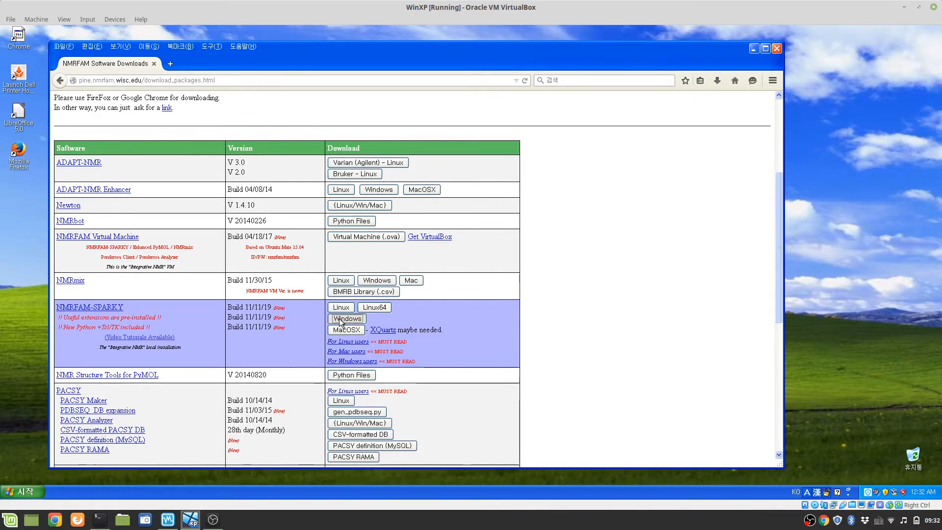
left_click(346, 318)
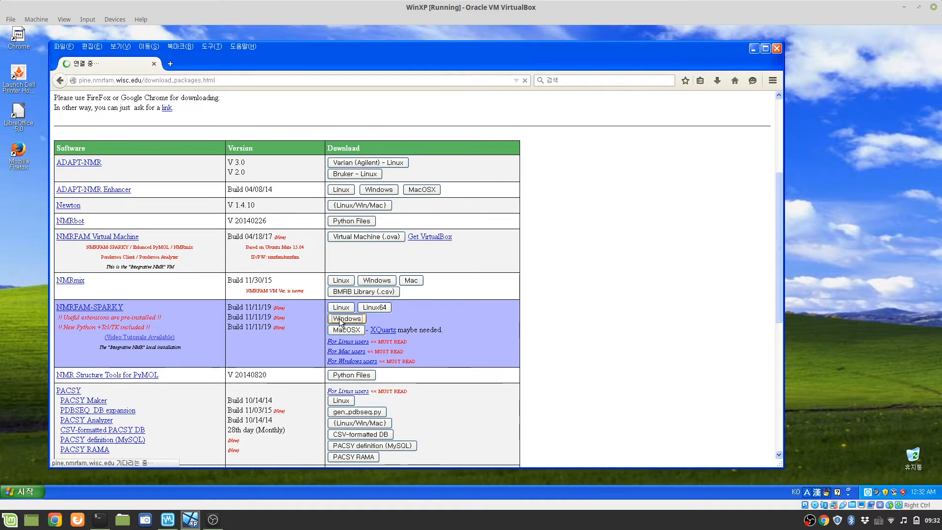
Save nmrfam-sparky-win32.zip to the Downloads folder via the Save File dialog.
left_click(347, 318)
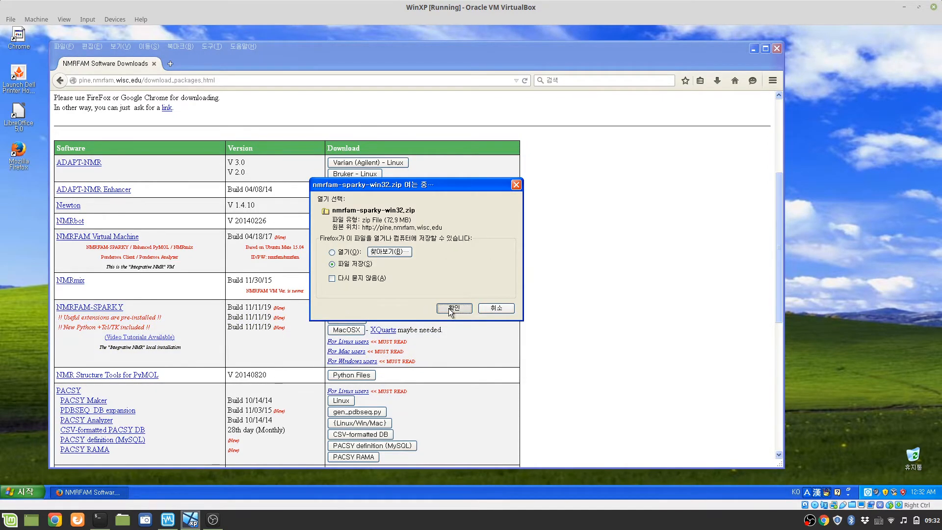
left_click(452, 309)
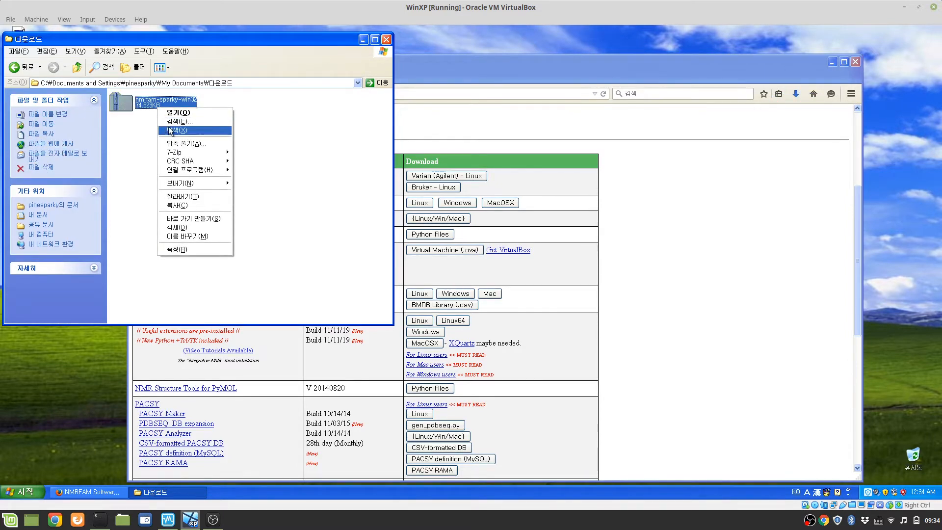
mouse_move(187, 143)
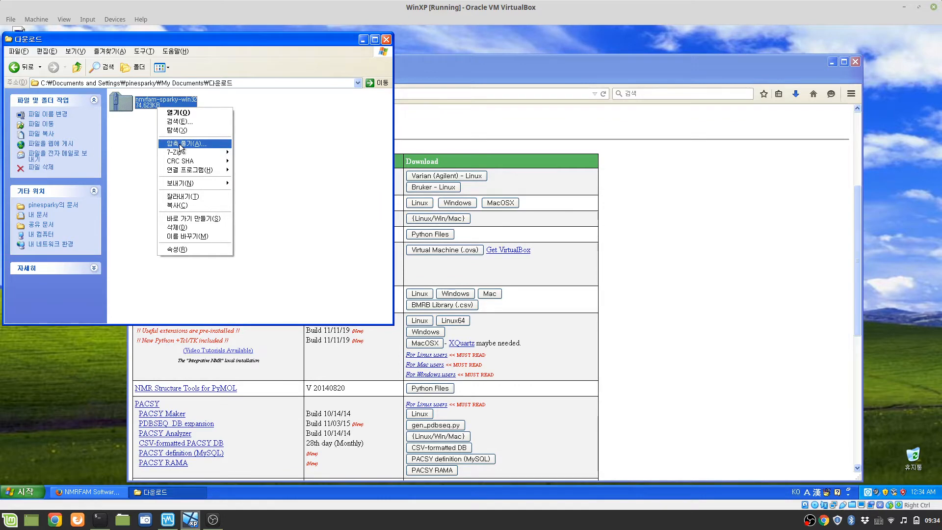
Extract nmrfam-sparky-win32.zip into the nmrfam-sparky-win32 folder with the extraction wizard.
left_click(181, 144)
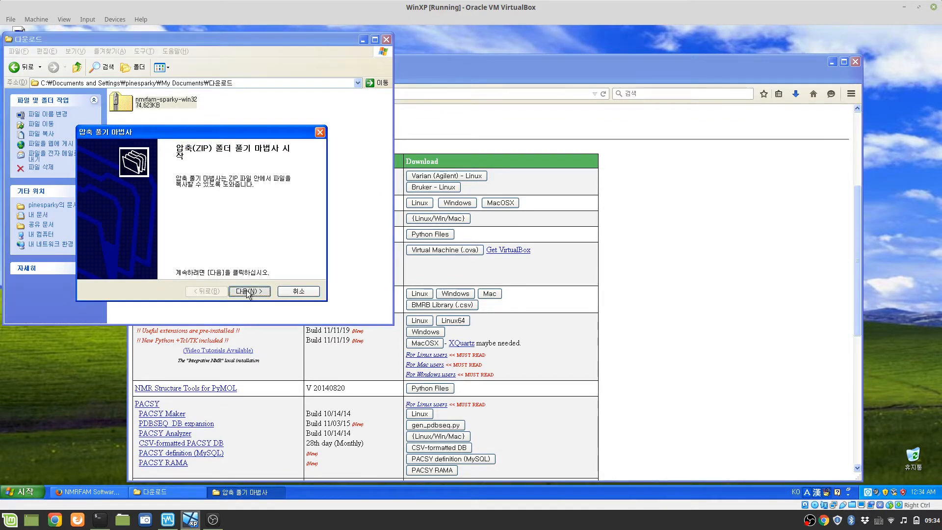
left_click(248, 291)
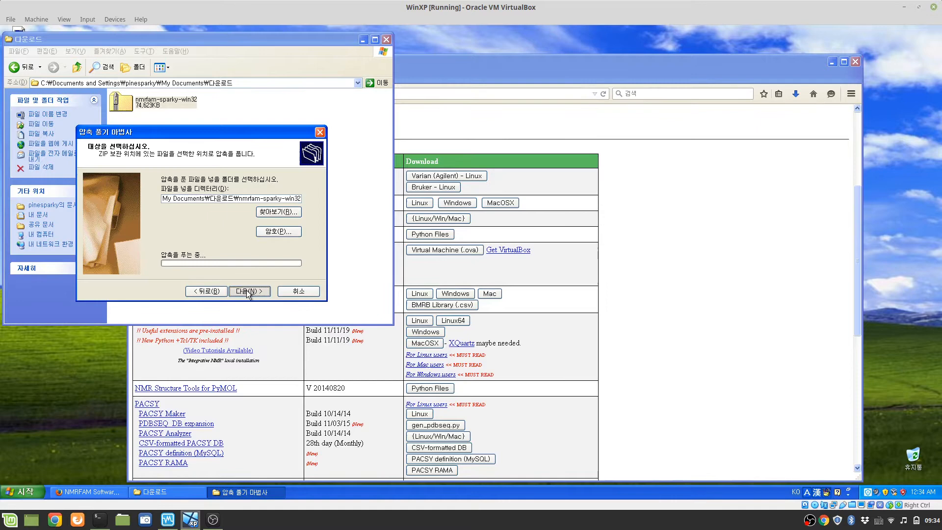
left_click(248, 290)
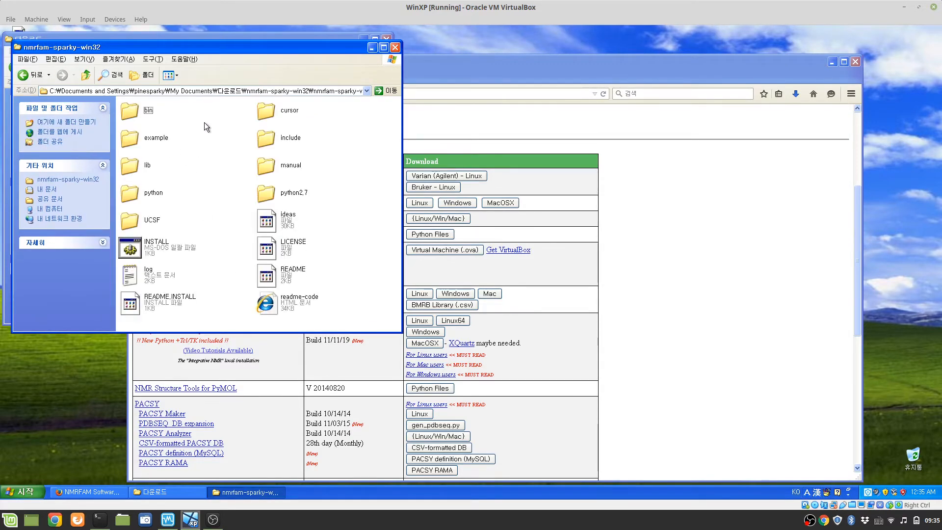
Run INSTALL.BAT from the extracted folder, allowing the unverified script past the security warning.
left_click(156, 247)
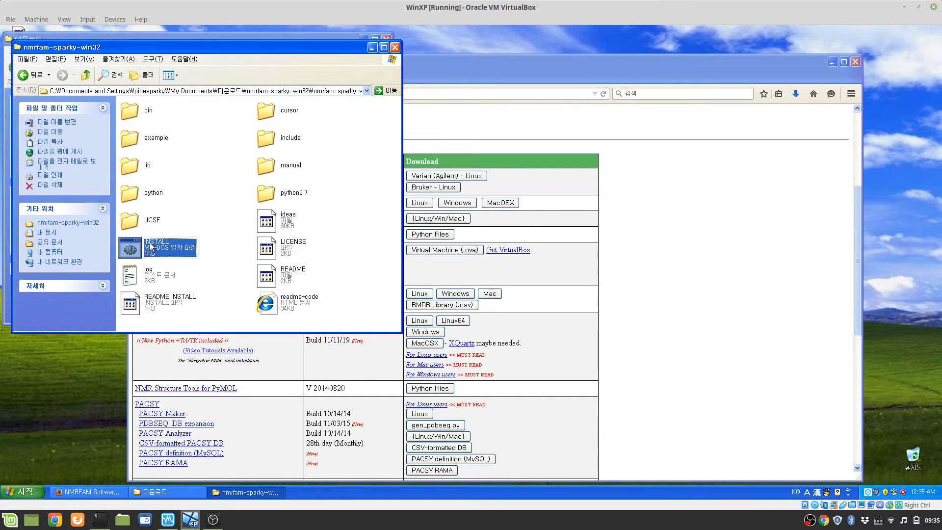
mouse_move(175, 252)
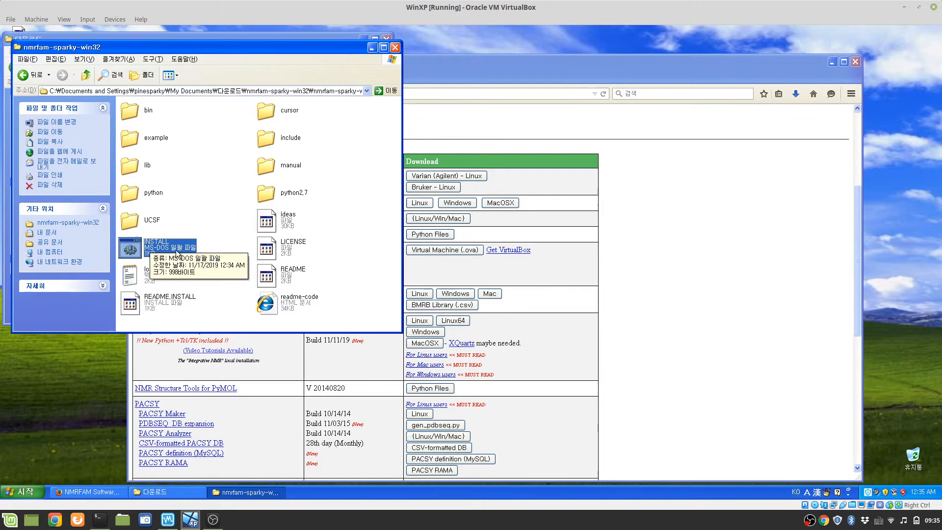
mouse_move(177, 253)
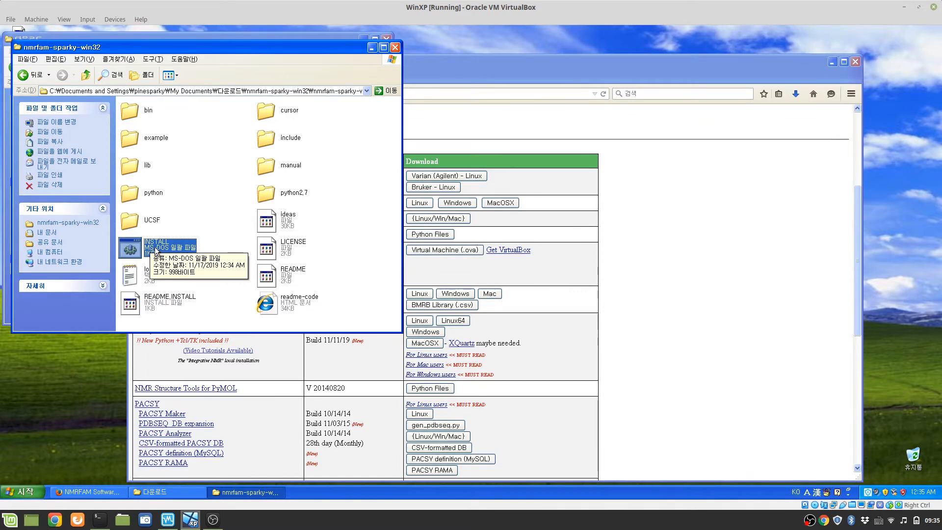
double_click(156, 247)
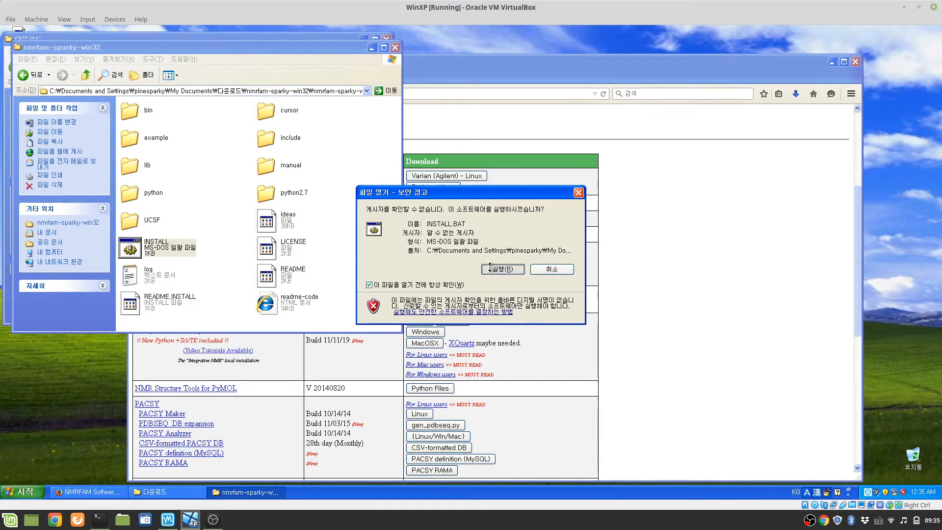
left_click(501, 269)
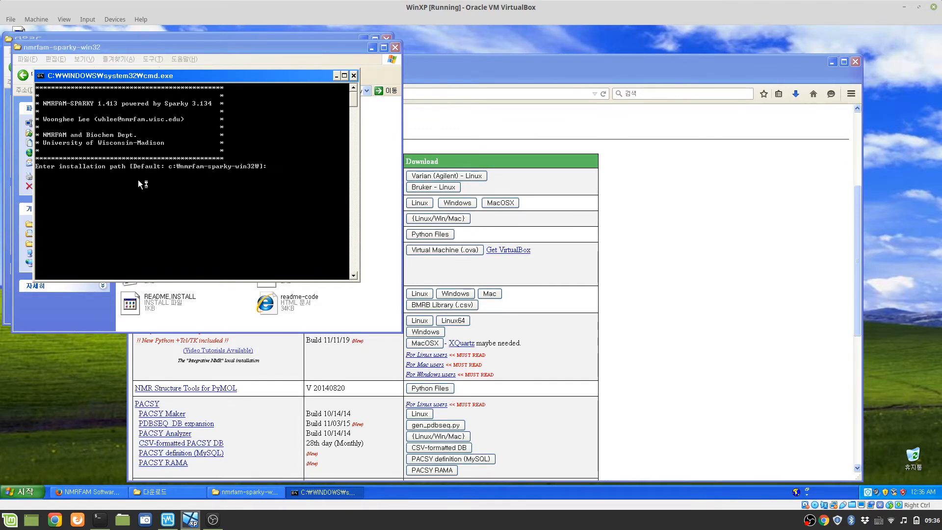
Accept the default install path c:\nmrfam-sparky-win32 and let the files copy.
key("enter")
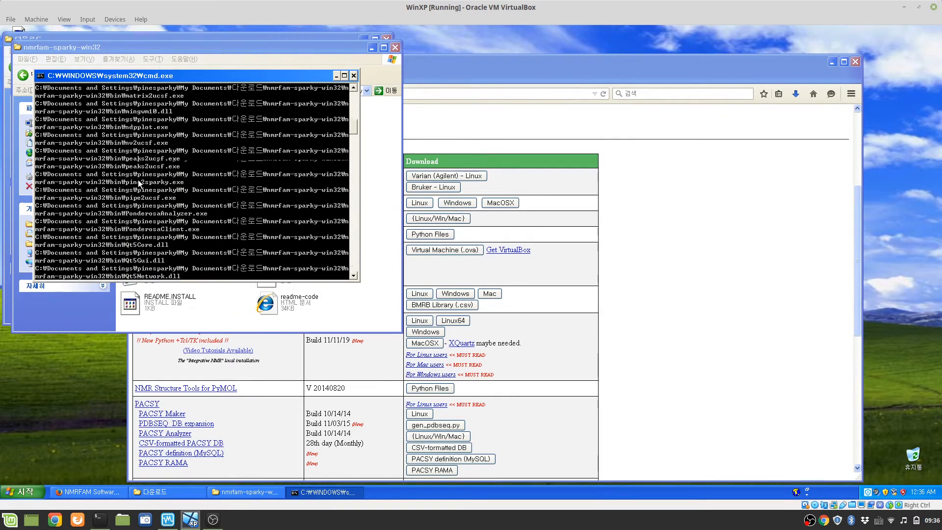
scroll("down", 3)
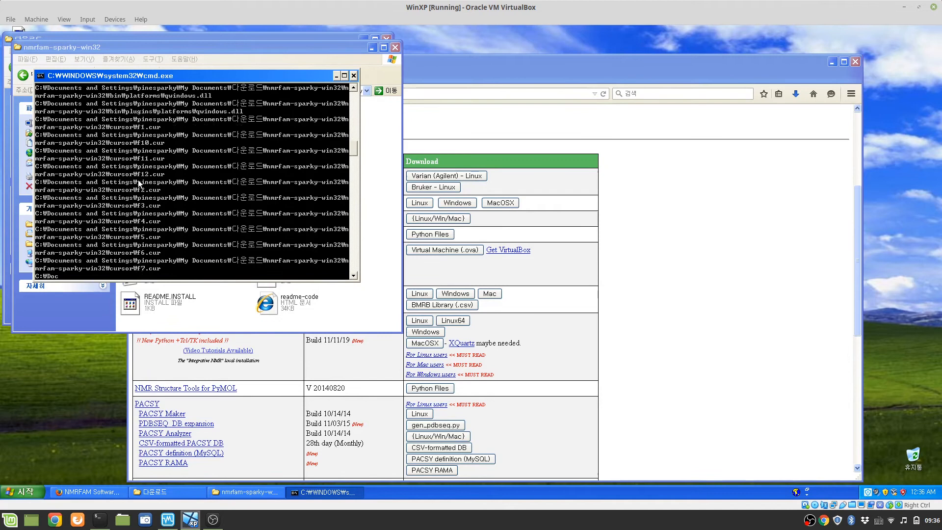
scroll("down", 3)
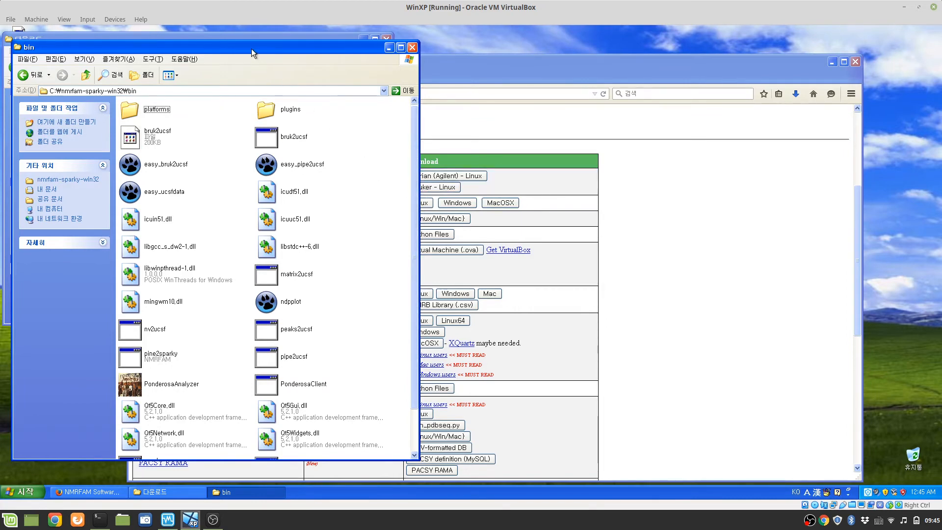
mouse_move(270, 55)
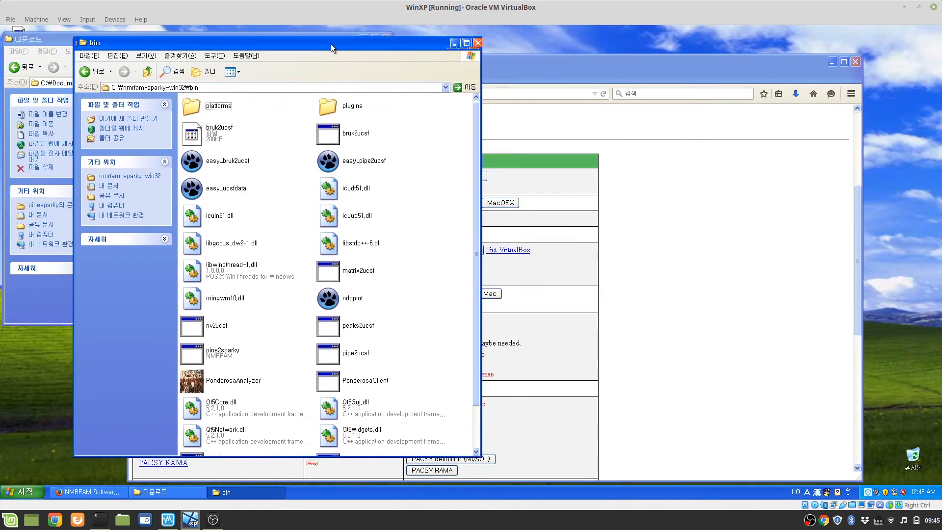
Create desktop shortcuts for the sparky launcher and PonderosaAnalyzer from the bin folder.
scroll("down", 3)
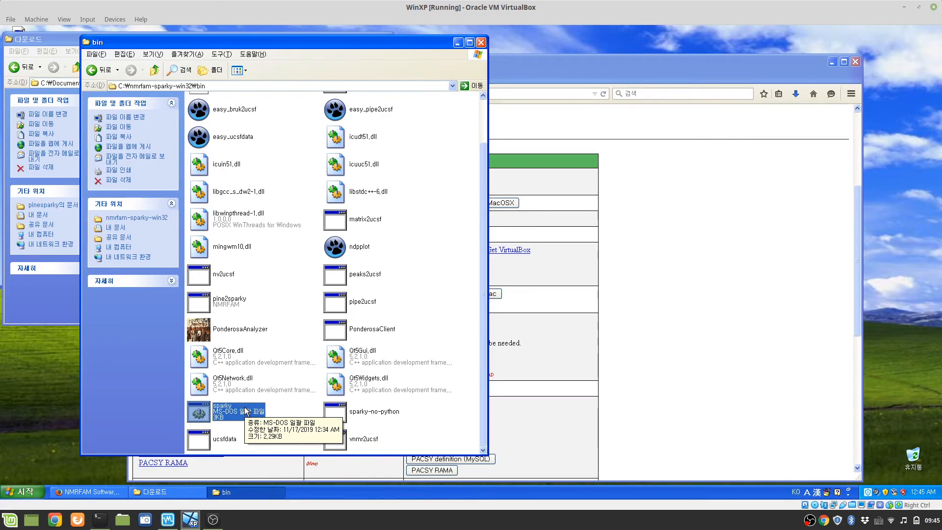
right_click(223, 411)
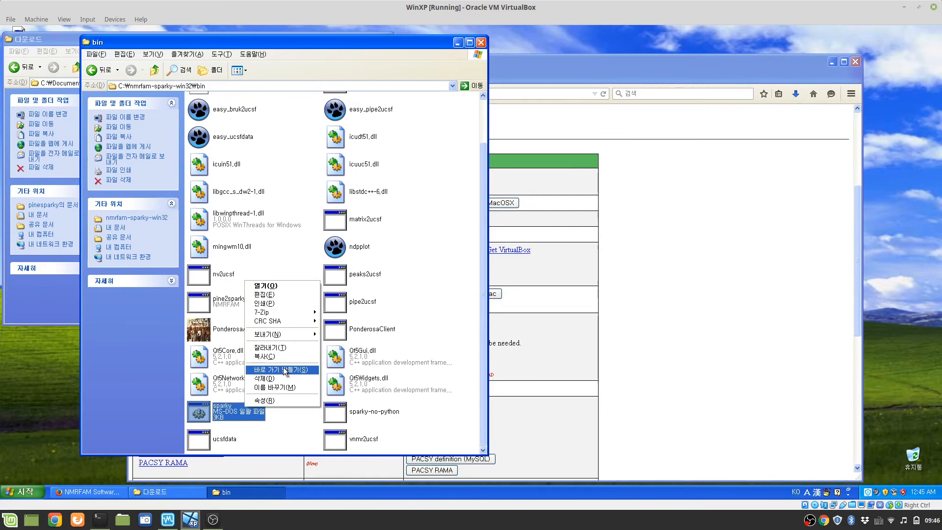
left_click(280, 369)
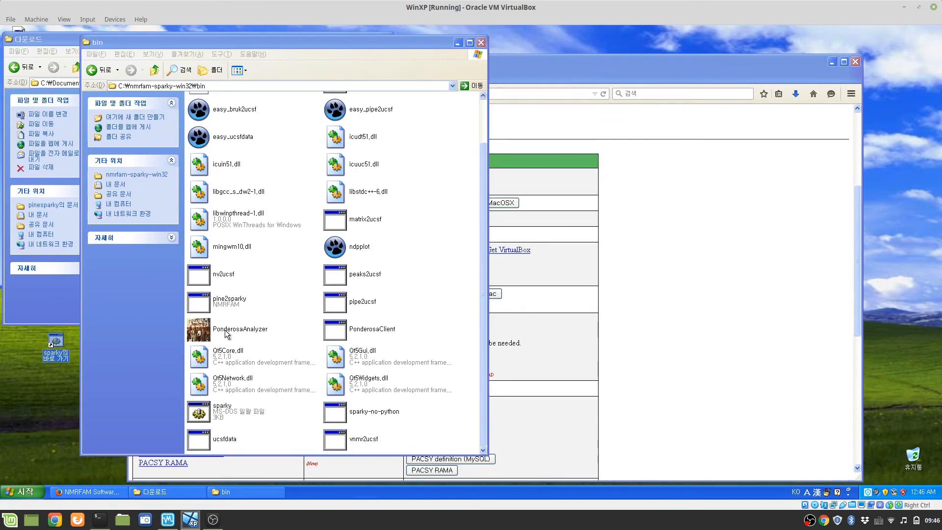
left_click(240, 328)
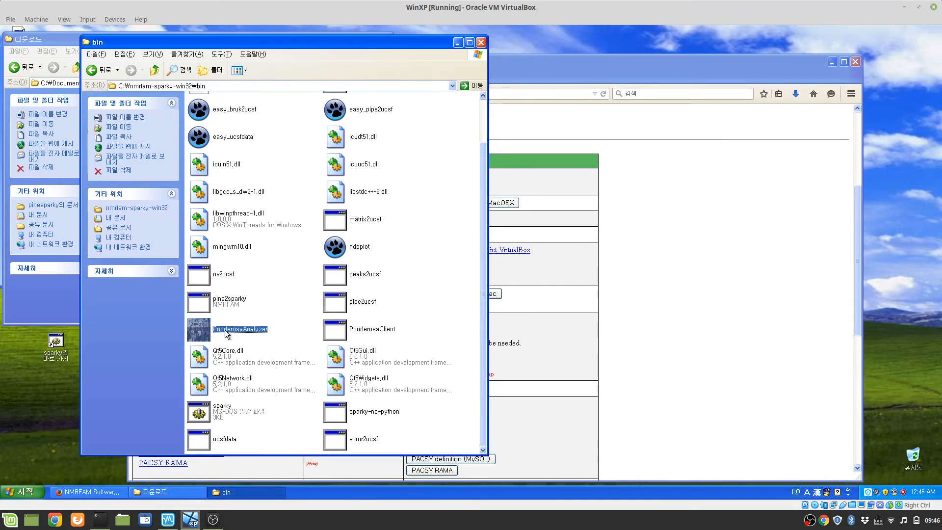
right_click(240, 330)
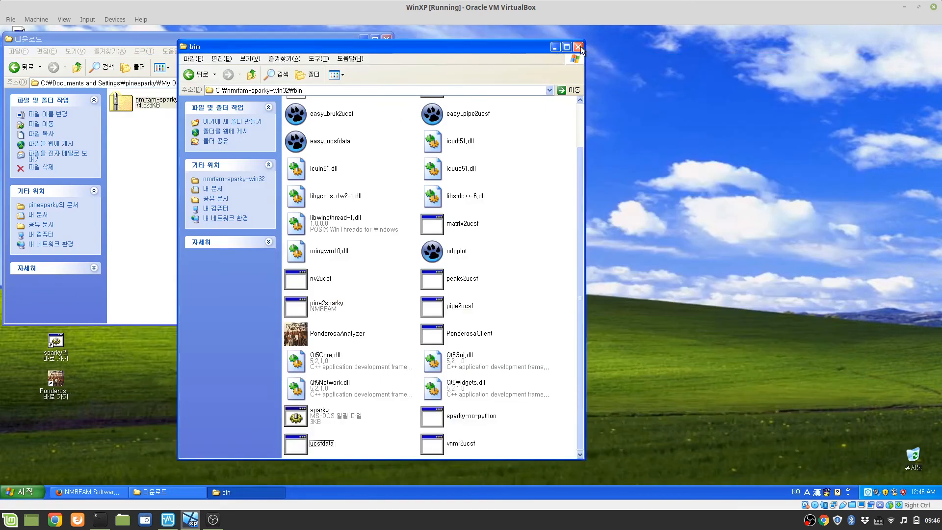
Close the bin and downloads windows and rename the sparky and Ponderosa desktop shortcuts.
left_click(578, 47)
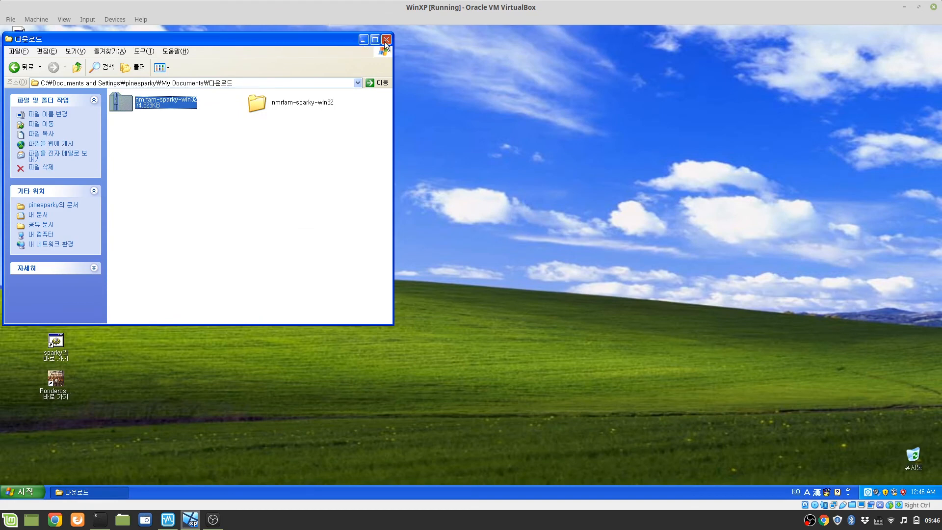
left_click(387, 39)
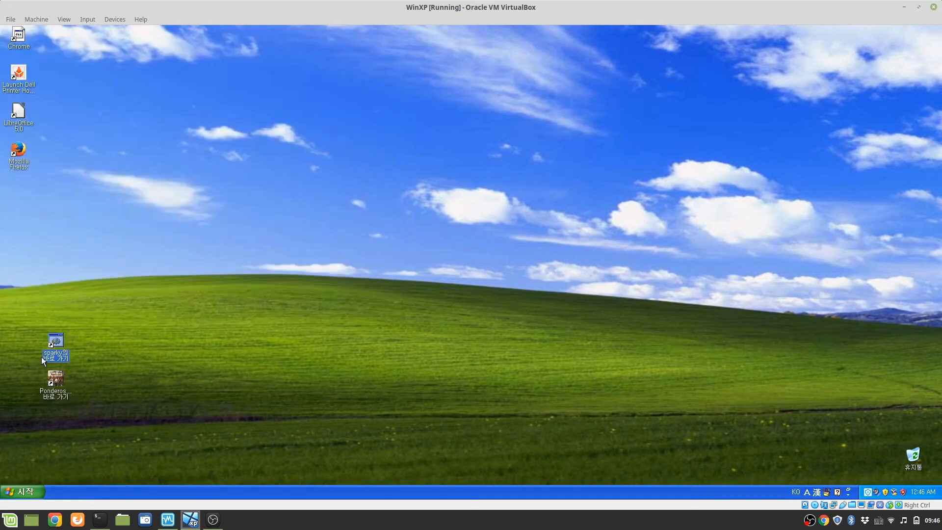
right_click(55, 346)
type("sparky")
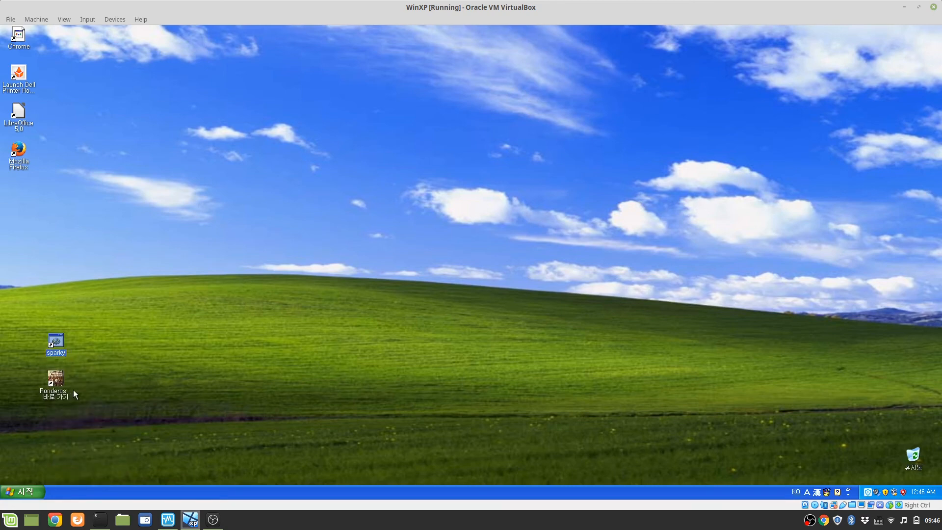
right_click(55, 380)
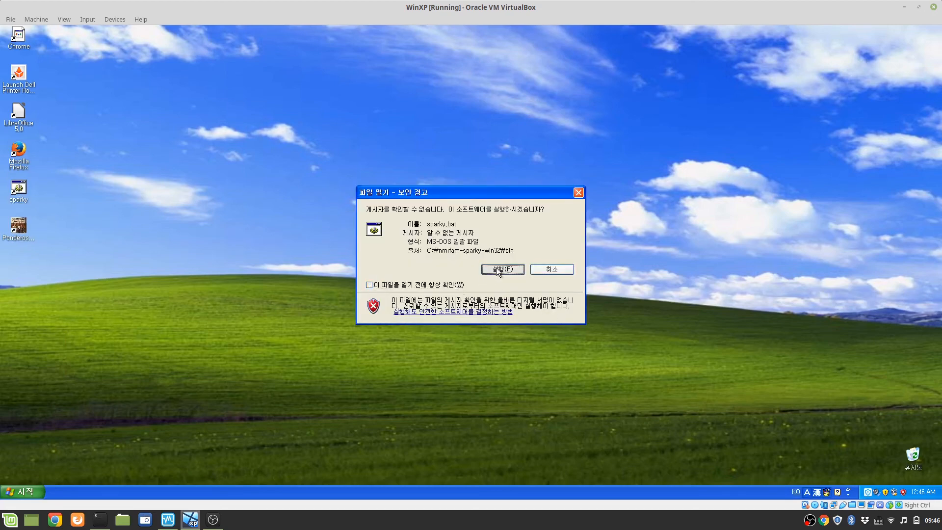
Run sparky.bat past the warning, create its missing directories, and quit via File > Quit.
left_click(501, 269)
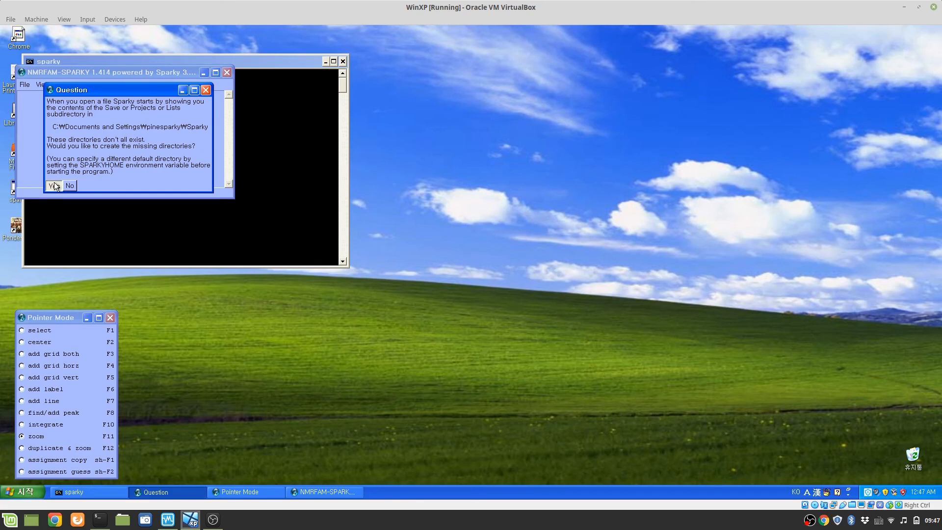
left_click(53, 186)
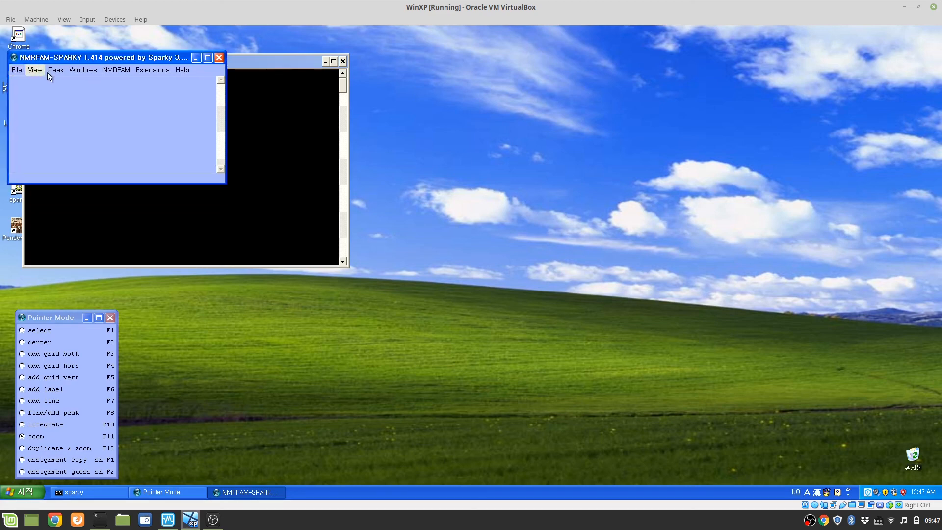
left_click(16, 70)
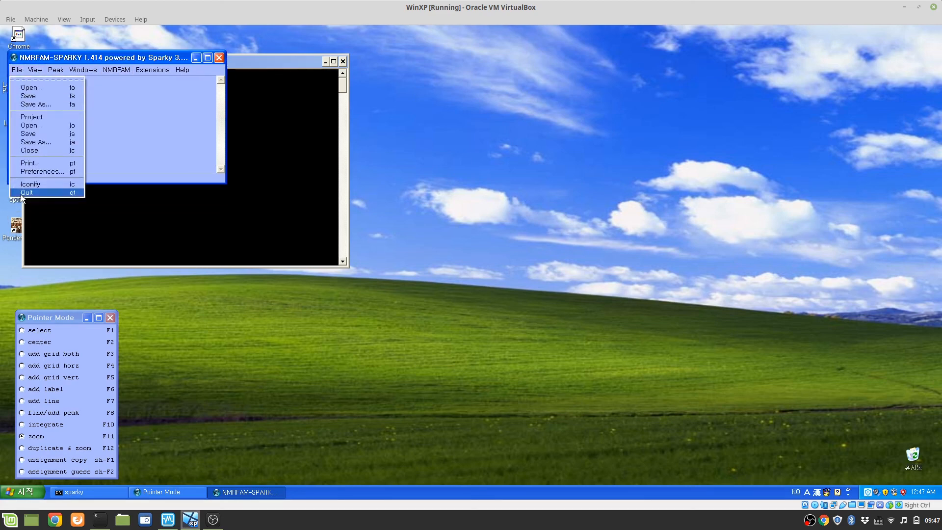
left_click(27, 192)
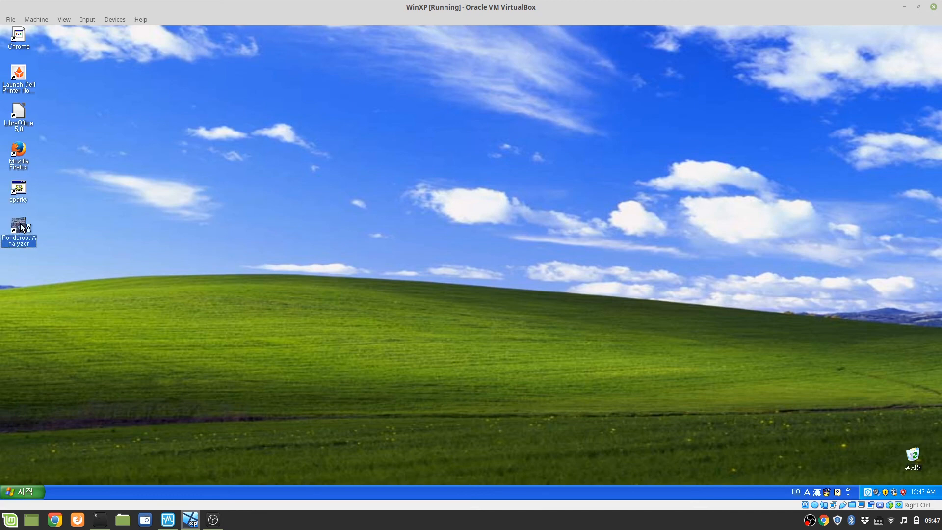
Launch Ponderosa Analyzer from the desktop shortcut and acknowledge both PyMOL-not-found warnings.
double_click(20, 229)
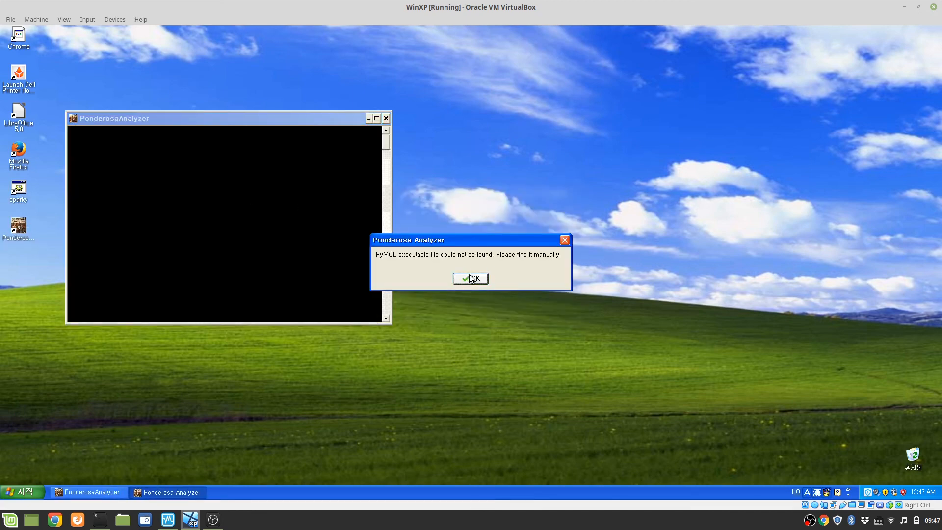
left_click(470, 278)
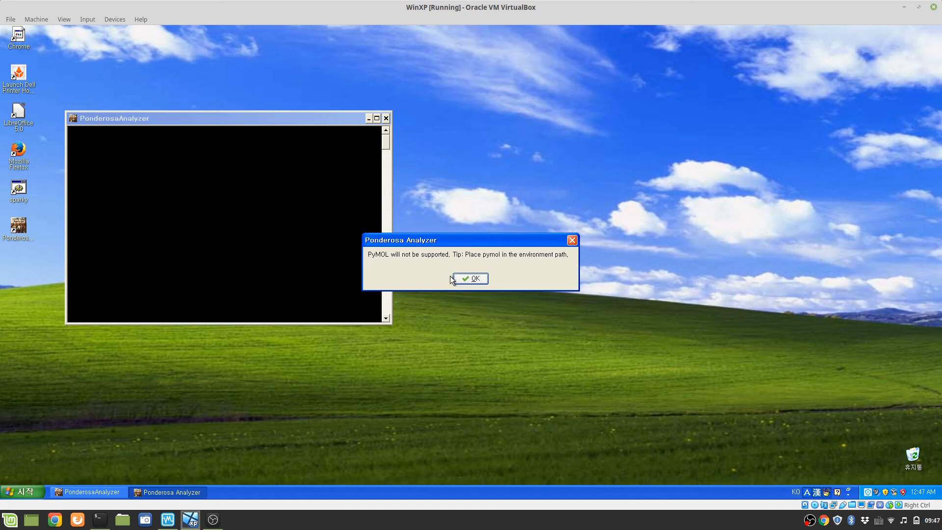
left_click(470, 278)
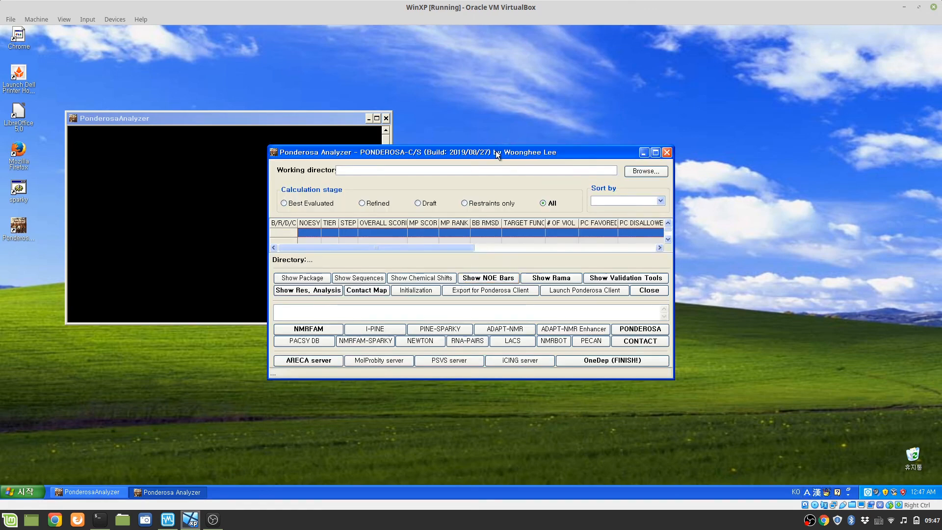
Move the analyzer window aside, then close the application and confirm the close prompt.
left_click_drag(472, 153, 382, 106)
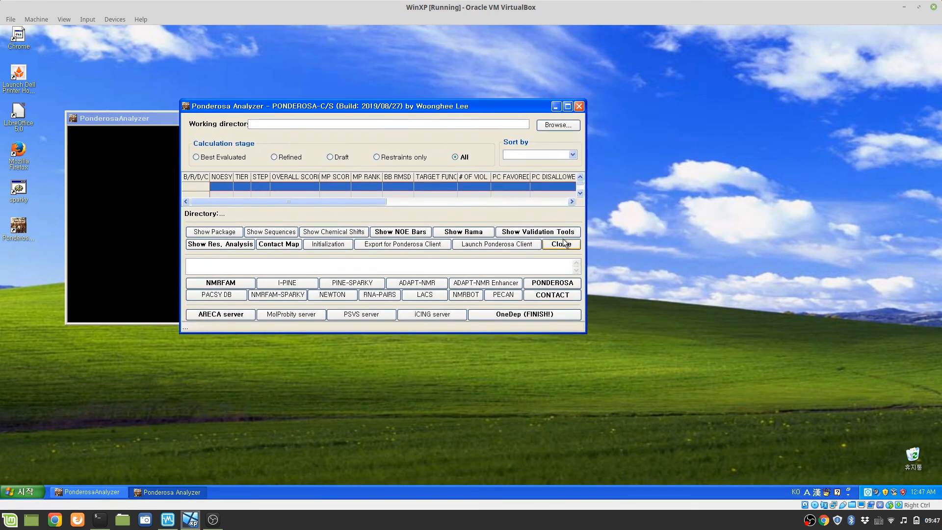
left_click(560, 243)
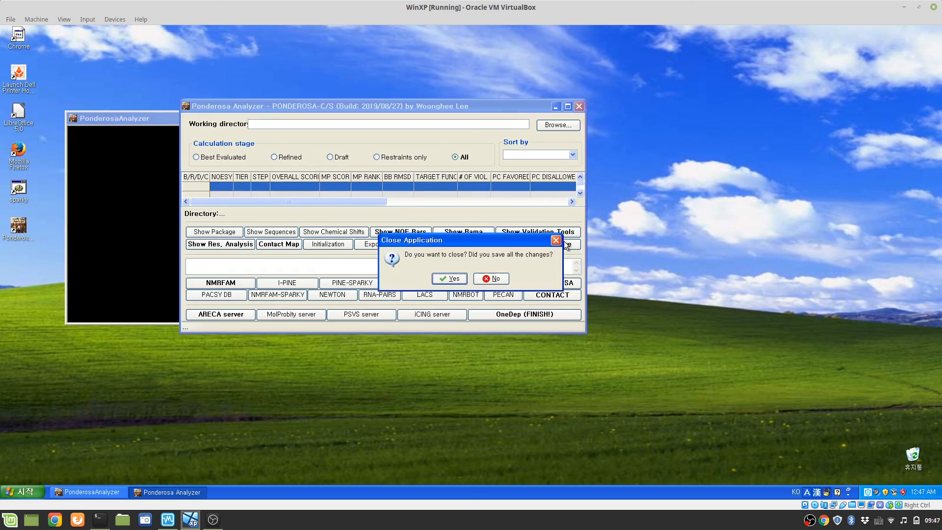
left_click(491, 278)
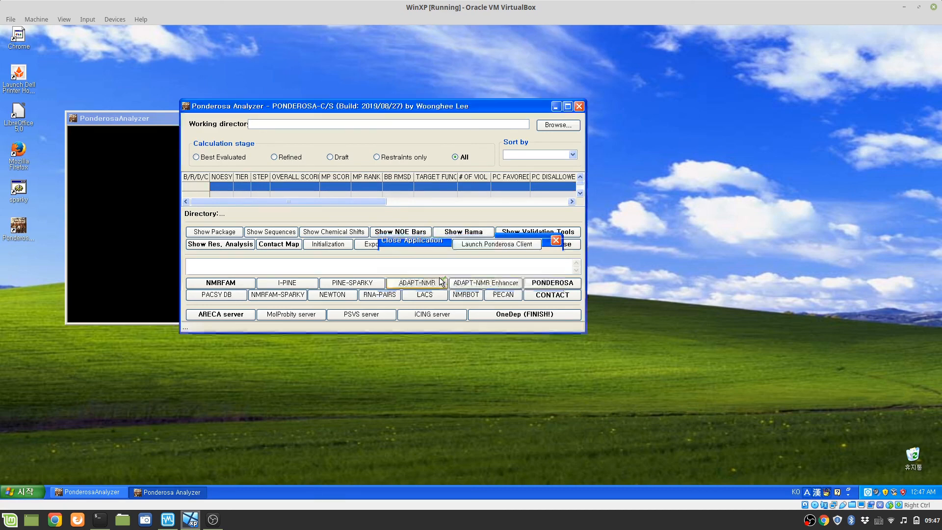